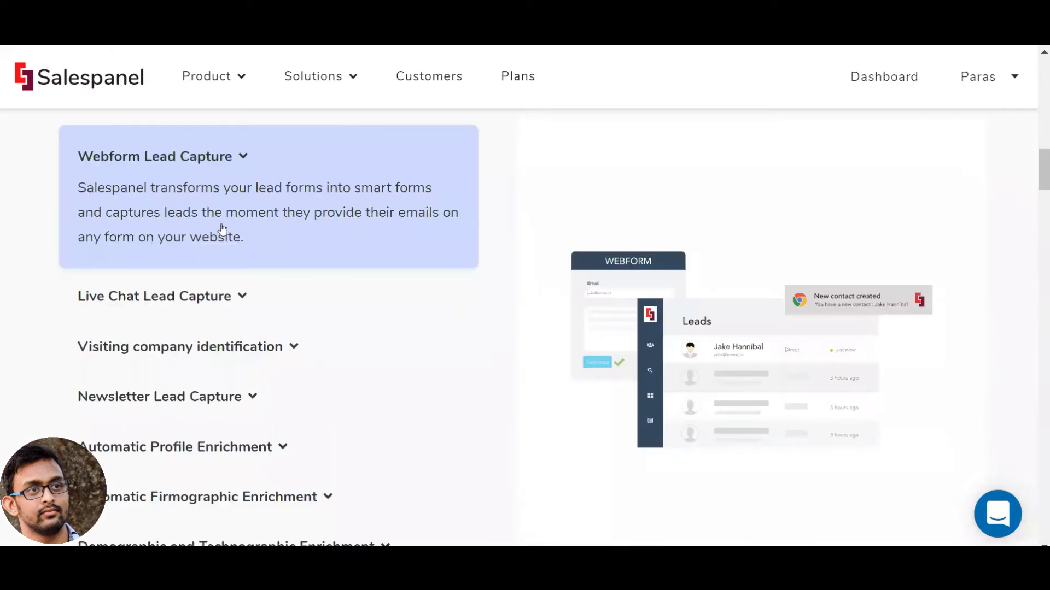
pyautogui.moveTo(208, 404)
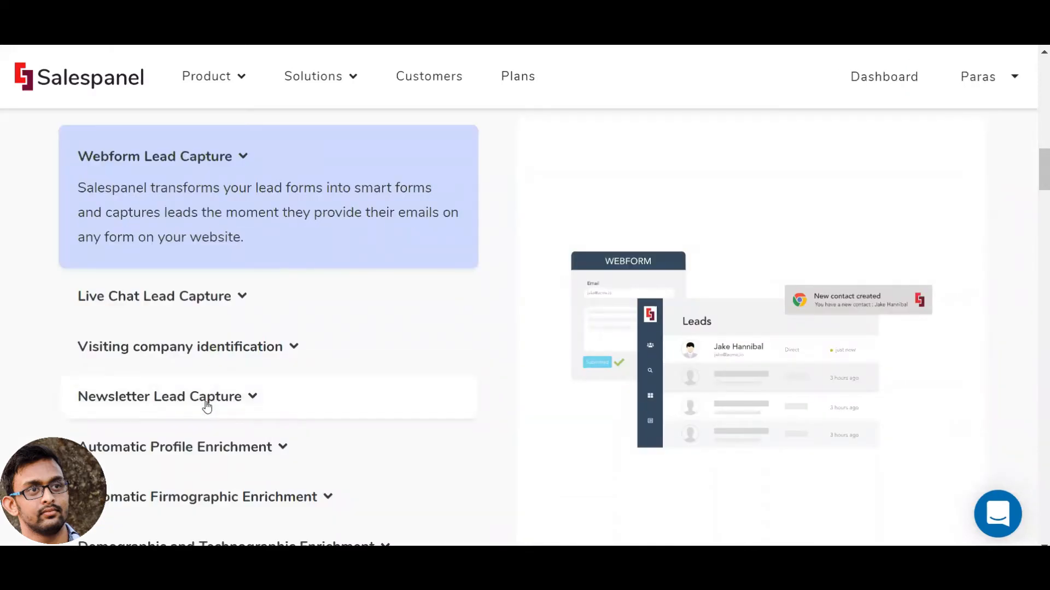
# Expand the Live Chat Lead Capture accordion to show its description and chat illustration.
pyautogui.click(162, 296)
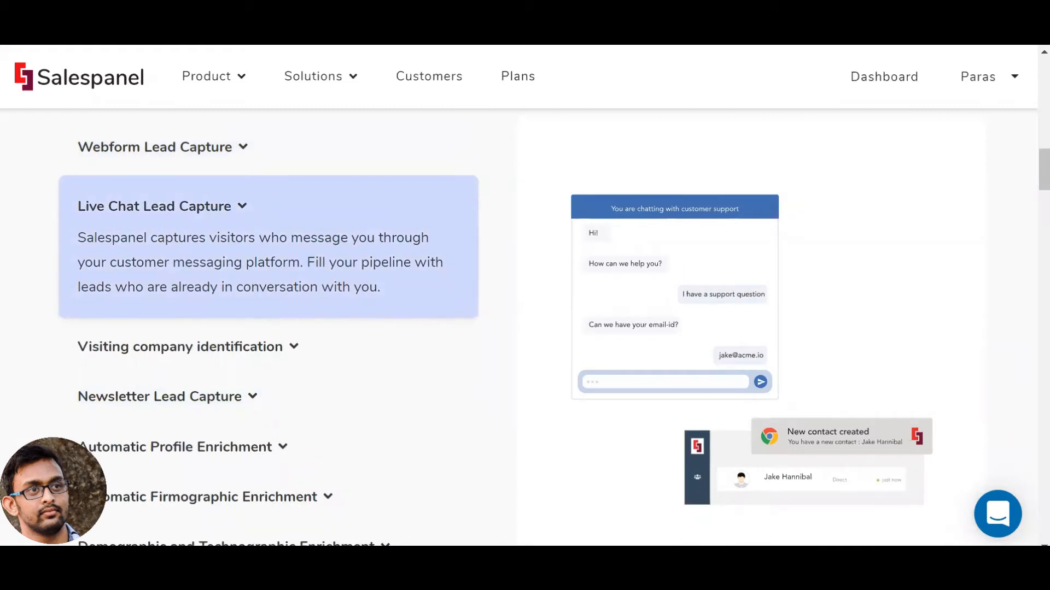
# Scroll through the Contact, Visit and Activity conditions of a new lead scoring rule.
pyautogui.click(884, 76)
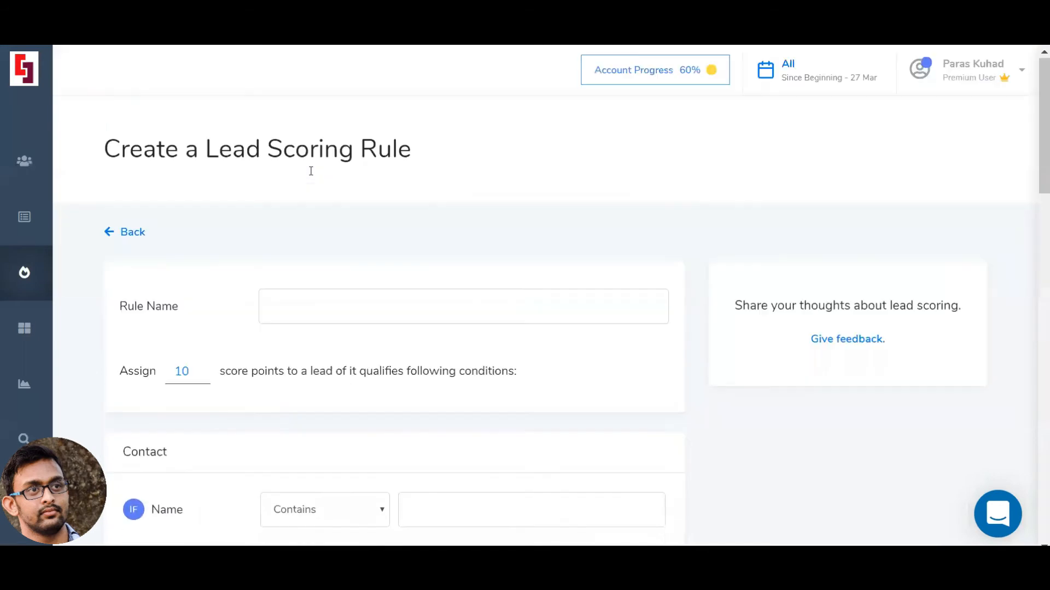
pyautogui.scroll(-3)
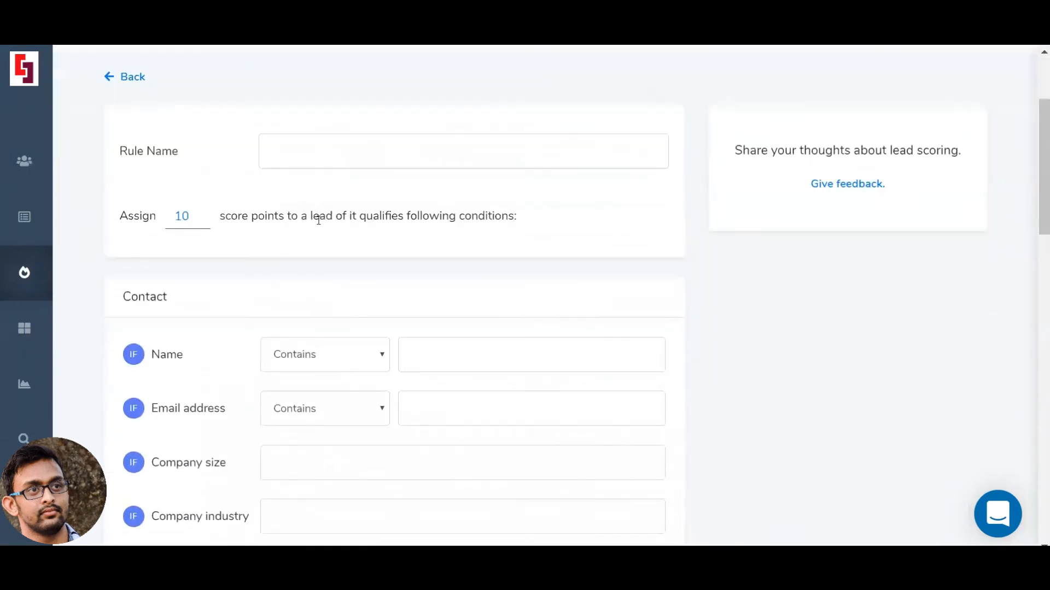
pyautogui.scroll(-3)
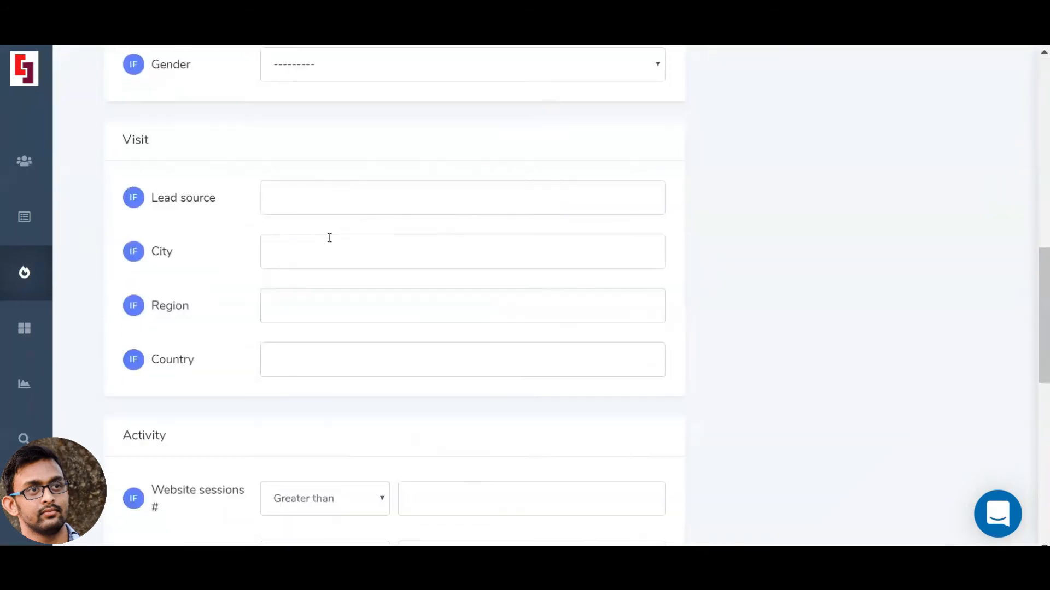
pyautogui.scroll(-3)
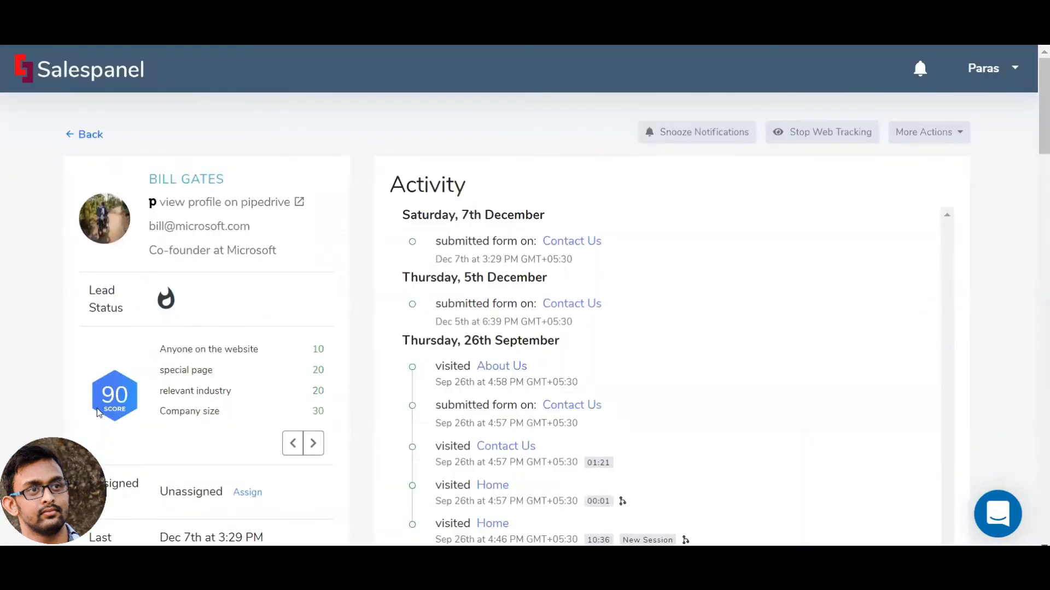
pyautogui.moveTo(111, 434)
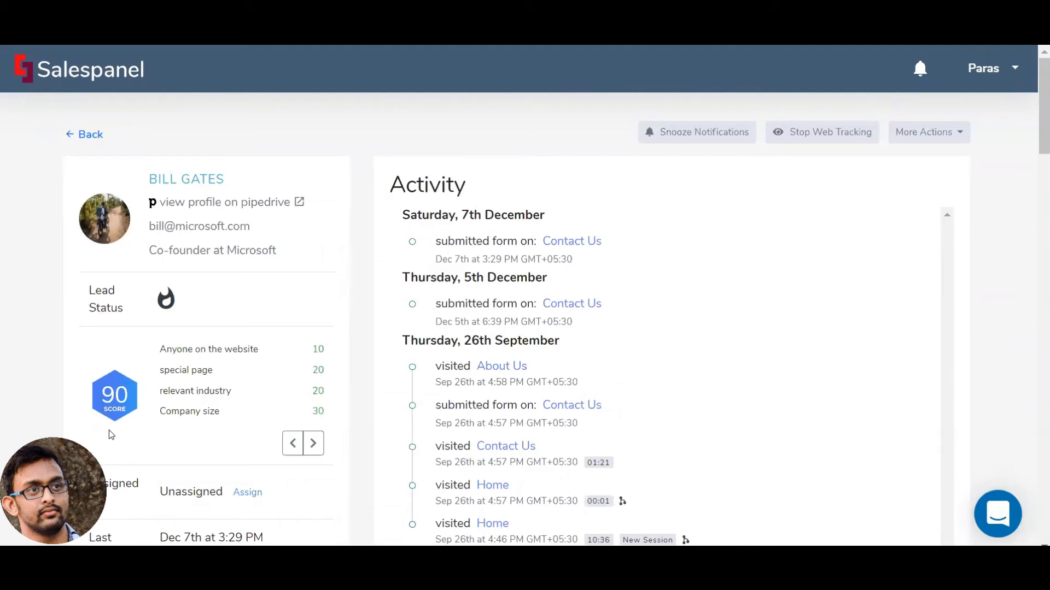
pyautogui.moveTo(54, 94)
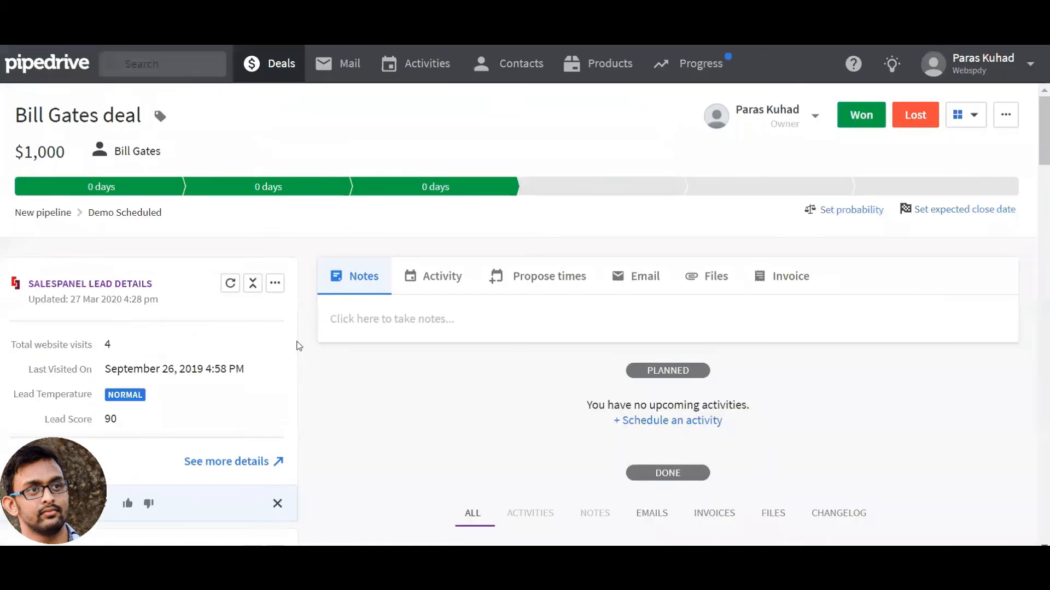
pyautogui.moveTo(183, 427)
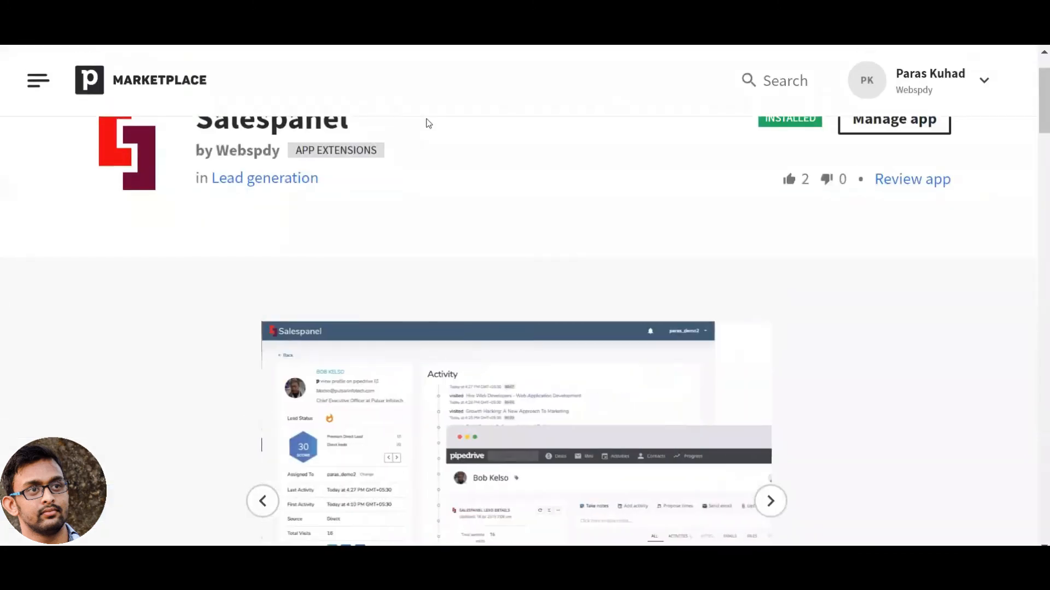
# Scroll the Salespanel listing down to its Description with website tracking and data enrichment features.
pyautogui.scroll(-3)
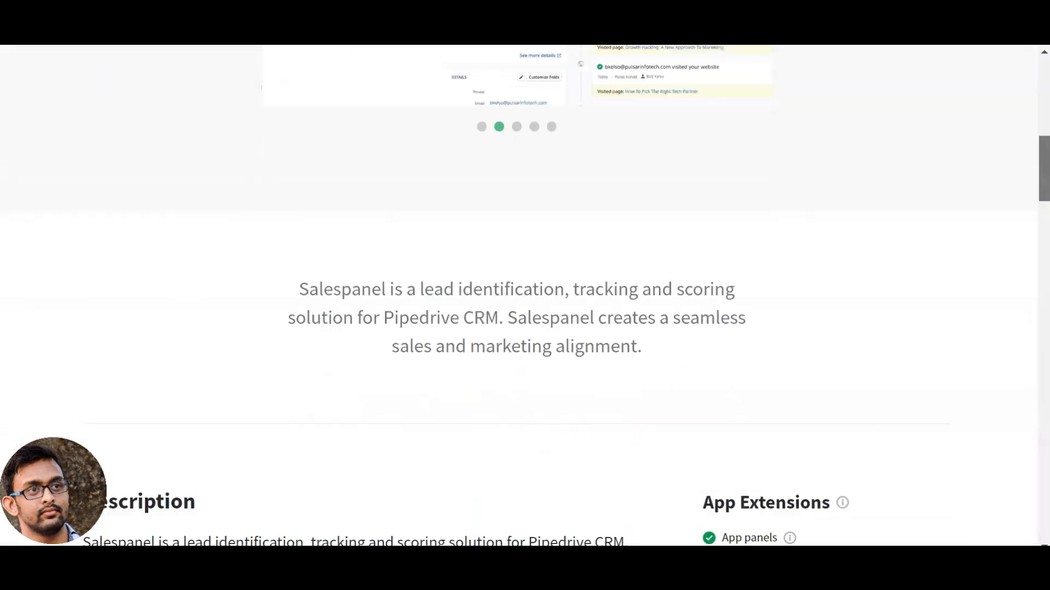
pyautogui.scroll(-3)
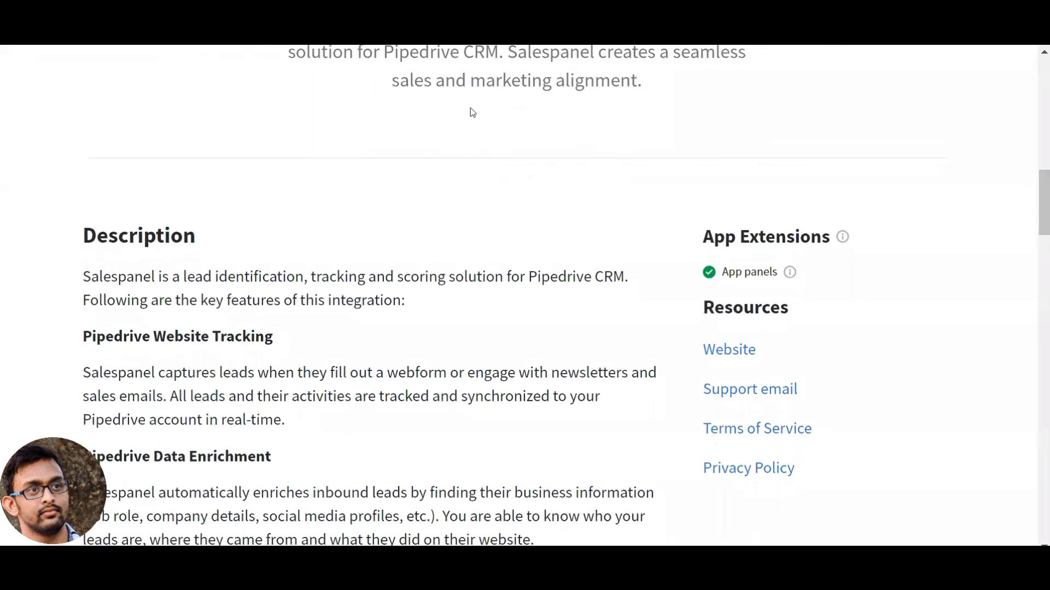